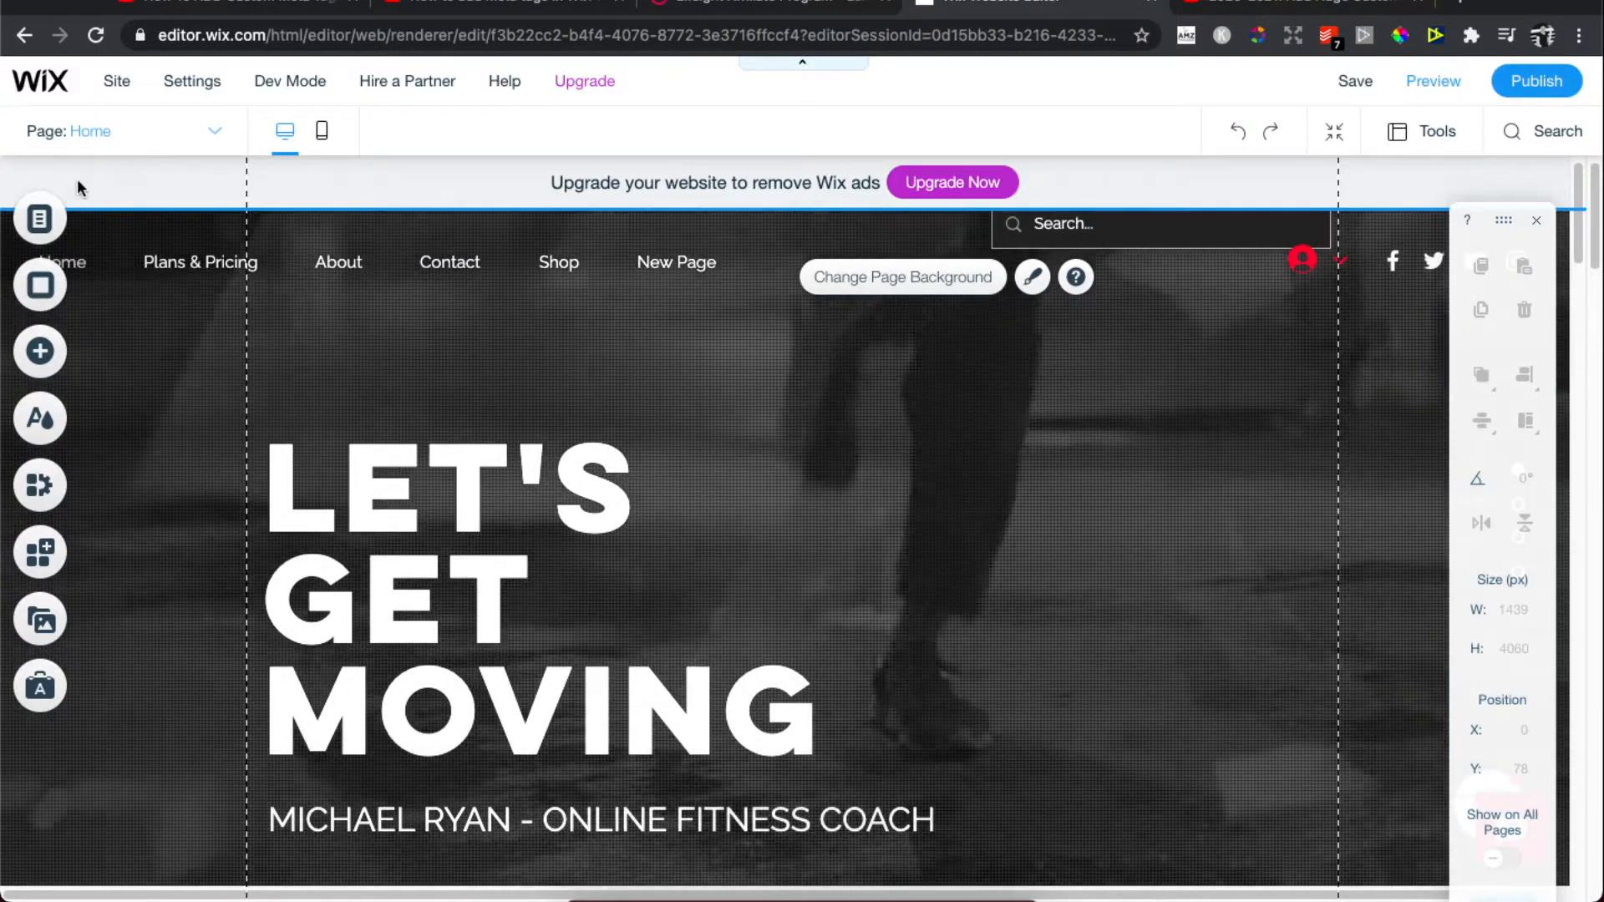
mouse_move(38, 219)
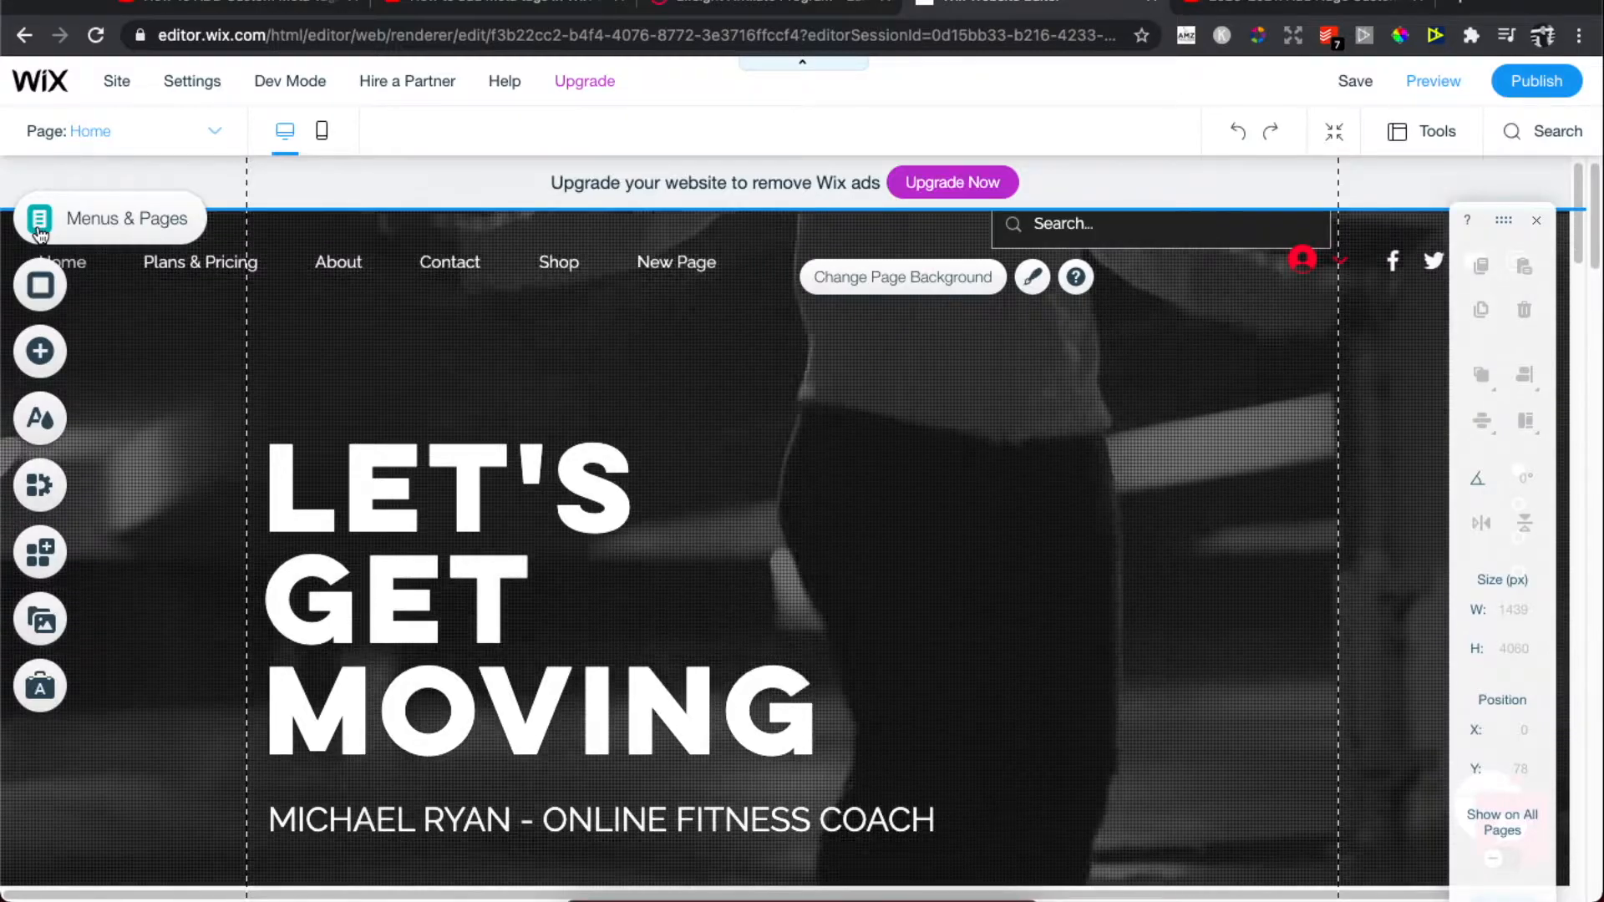
- Show the Home page's options menu from the Menus & Pages site list
left_click(40, 219)
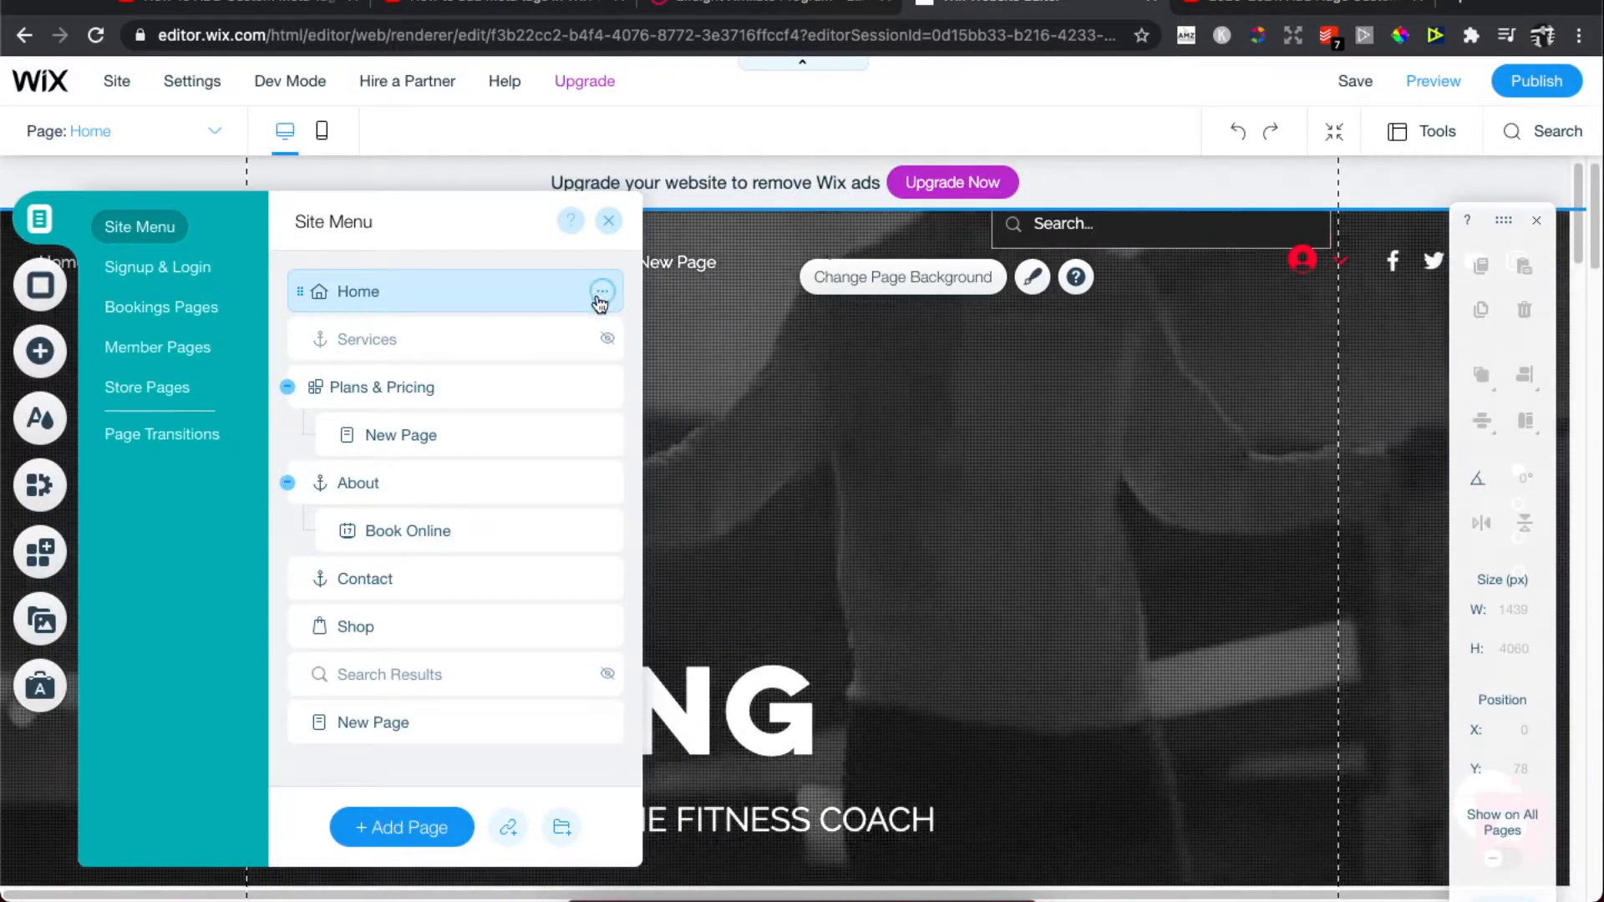
left_click(601, 291)
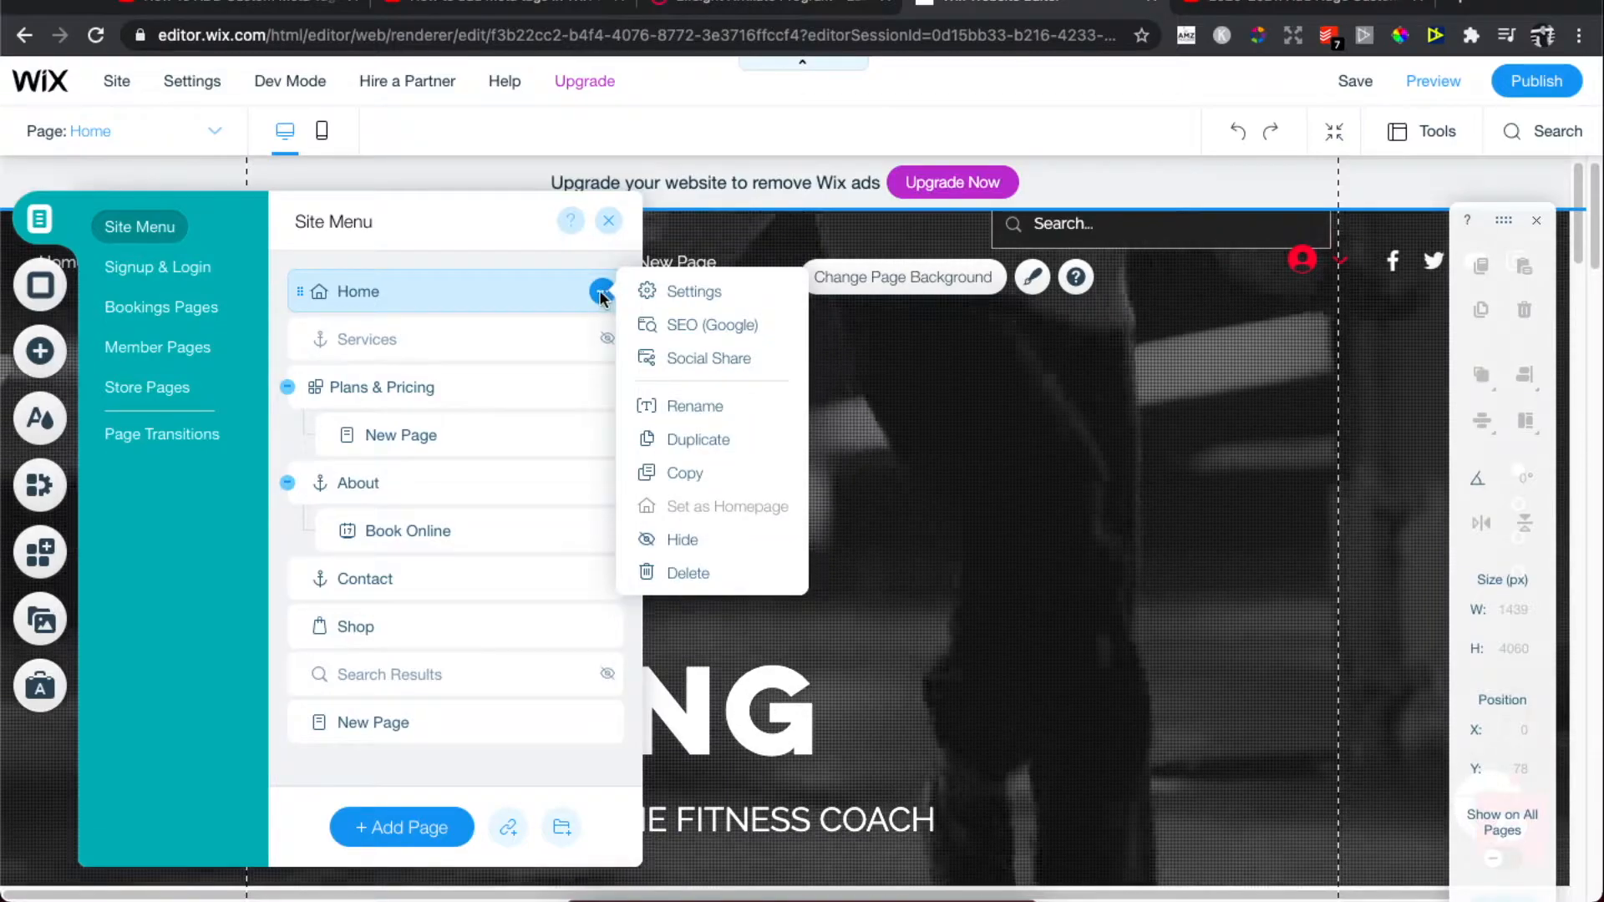
mouse_move(657, 326)
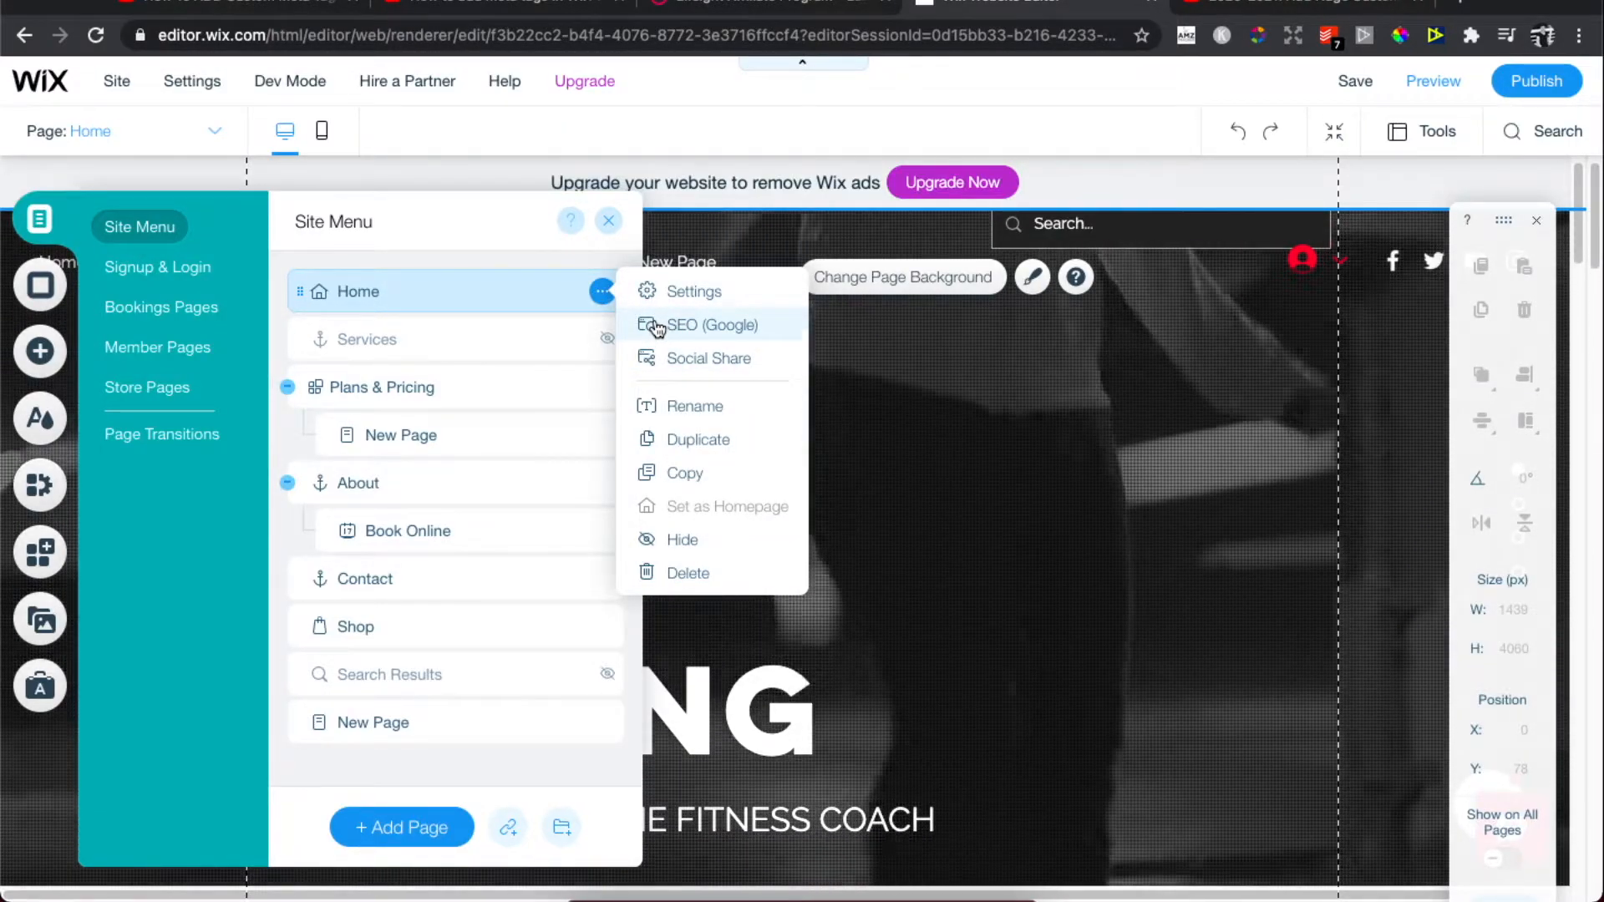
- Open SEO (Google) settings for Home and scroll through its preview, URL slug and title
left_click(711, 325)
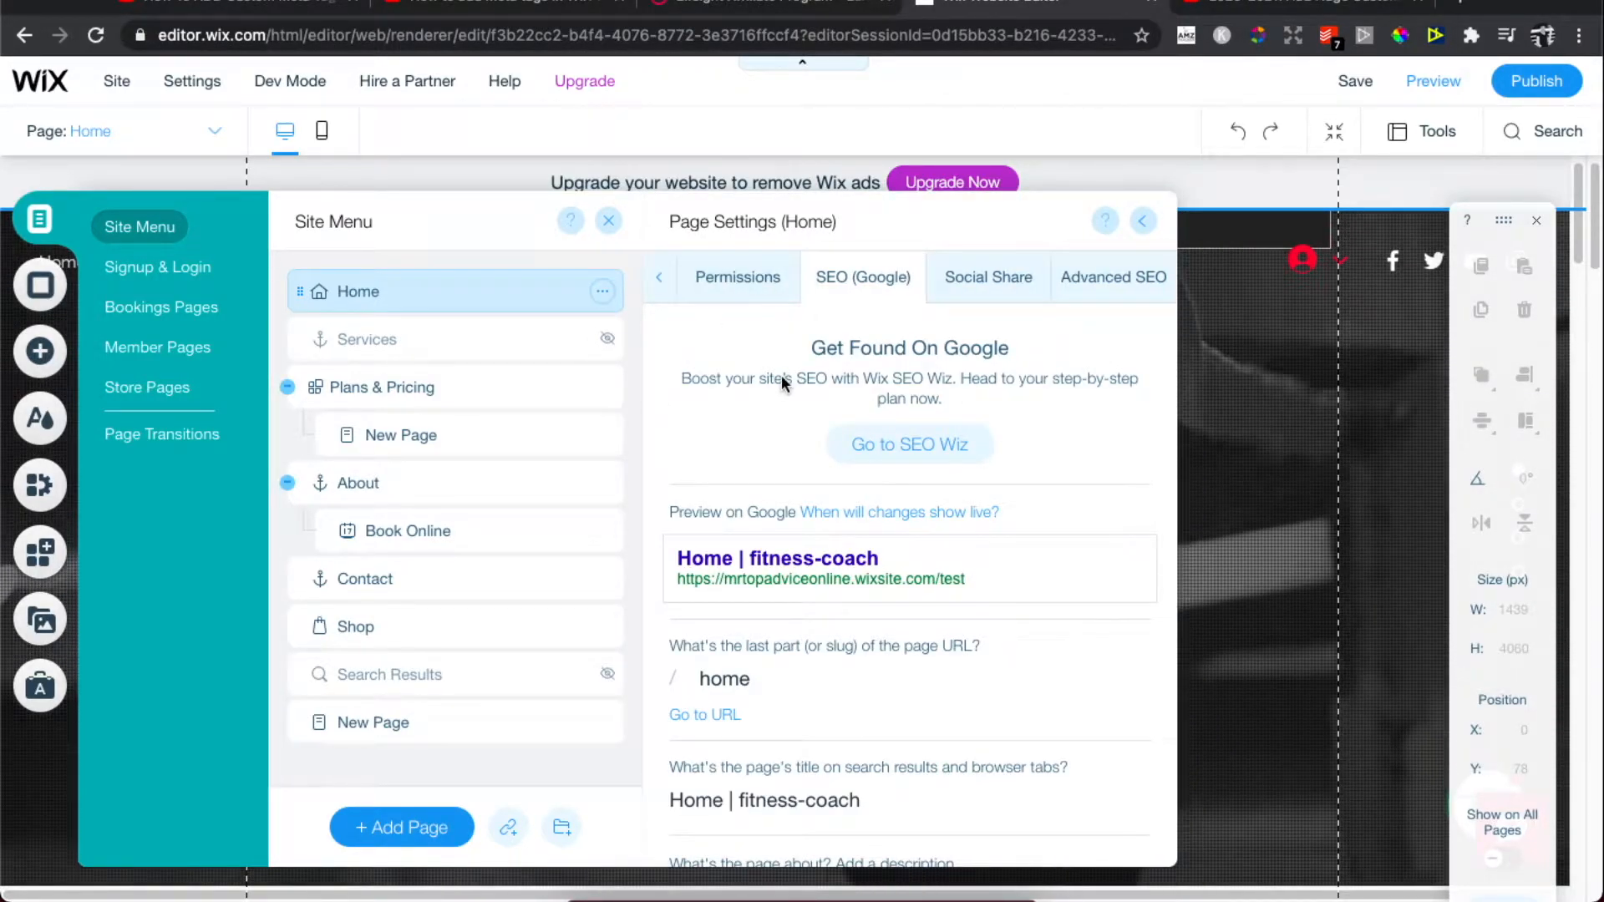
scroll("down", 3)
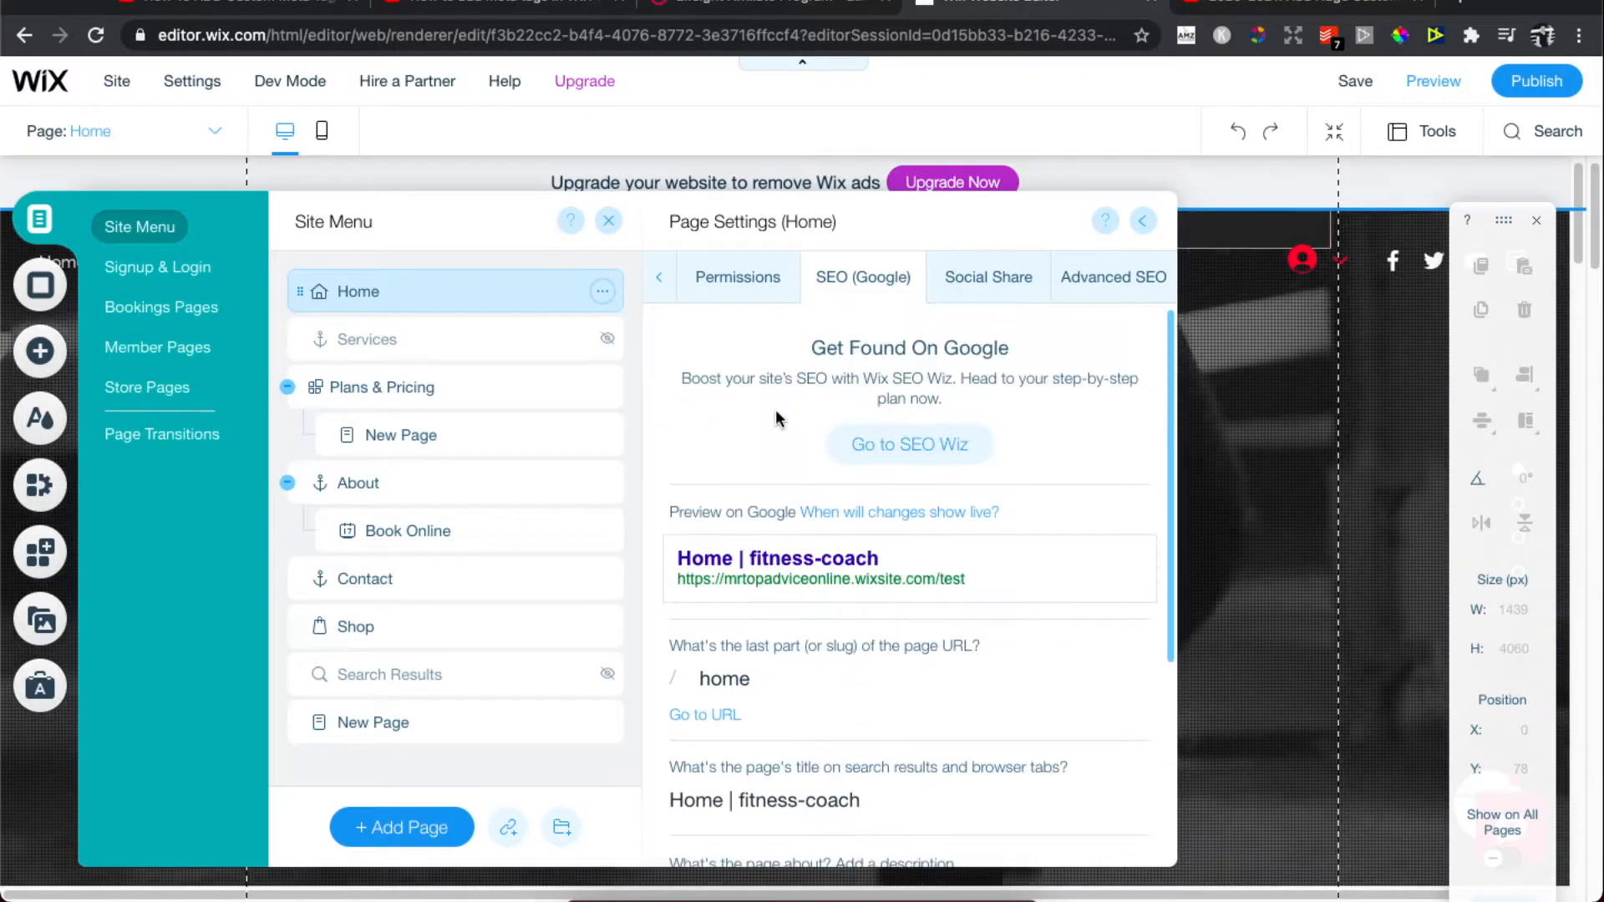
- On the Advanced SEO tab, start a new custom meta tag for the Home page
left_click(1113, 277)
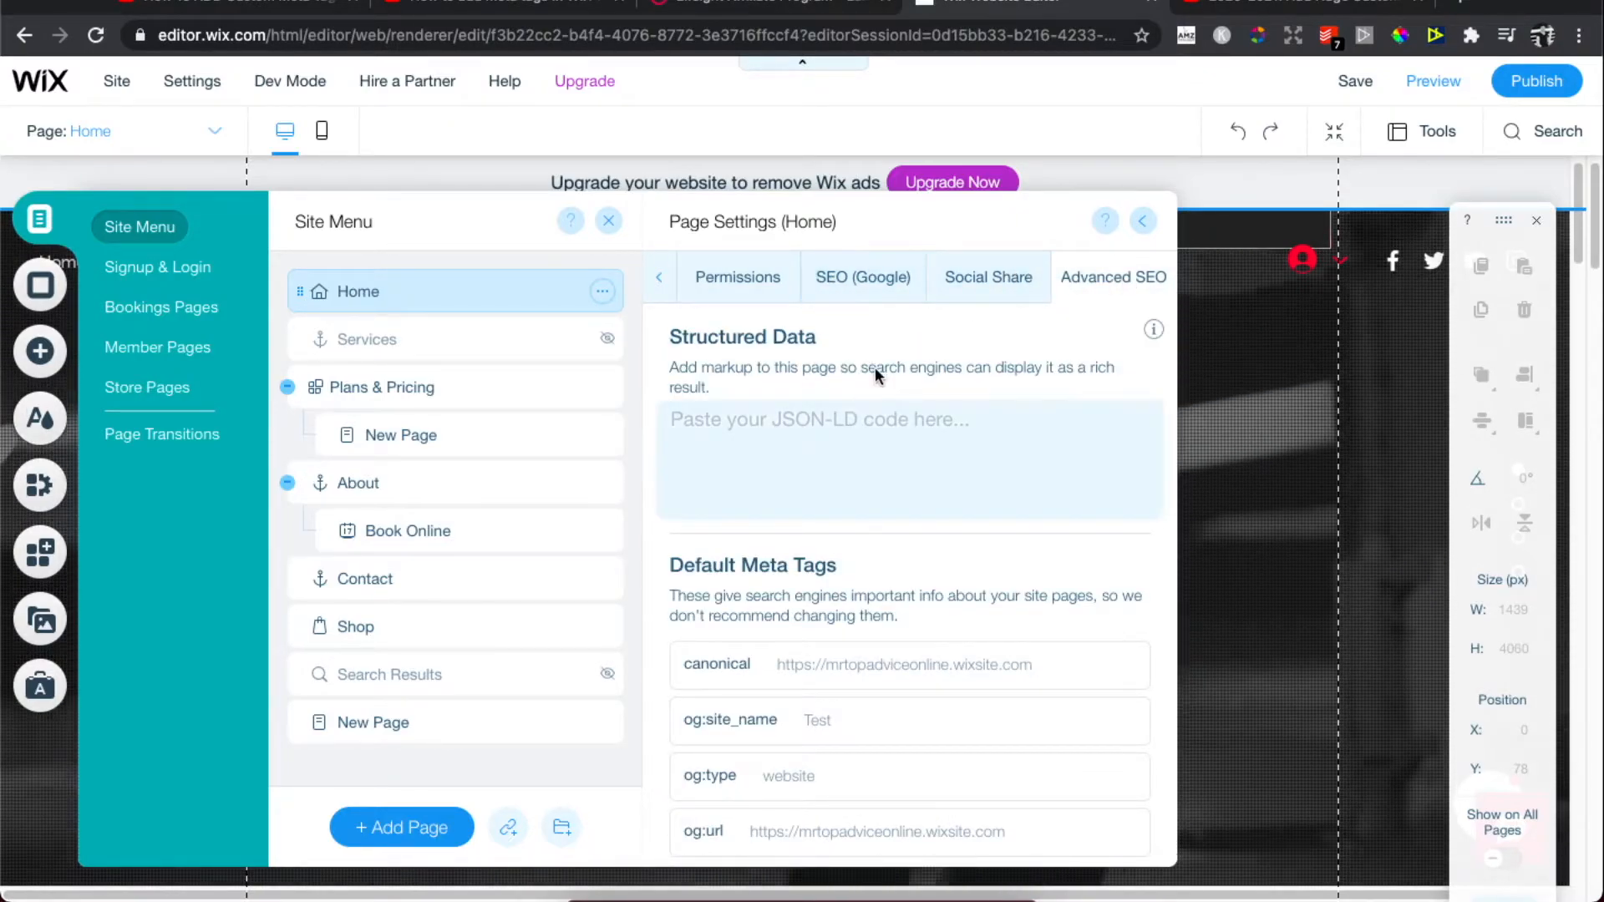
scroll("down", 3)
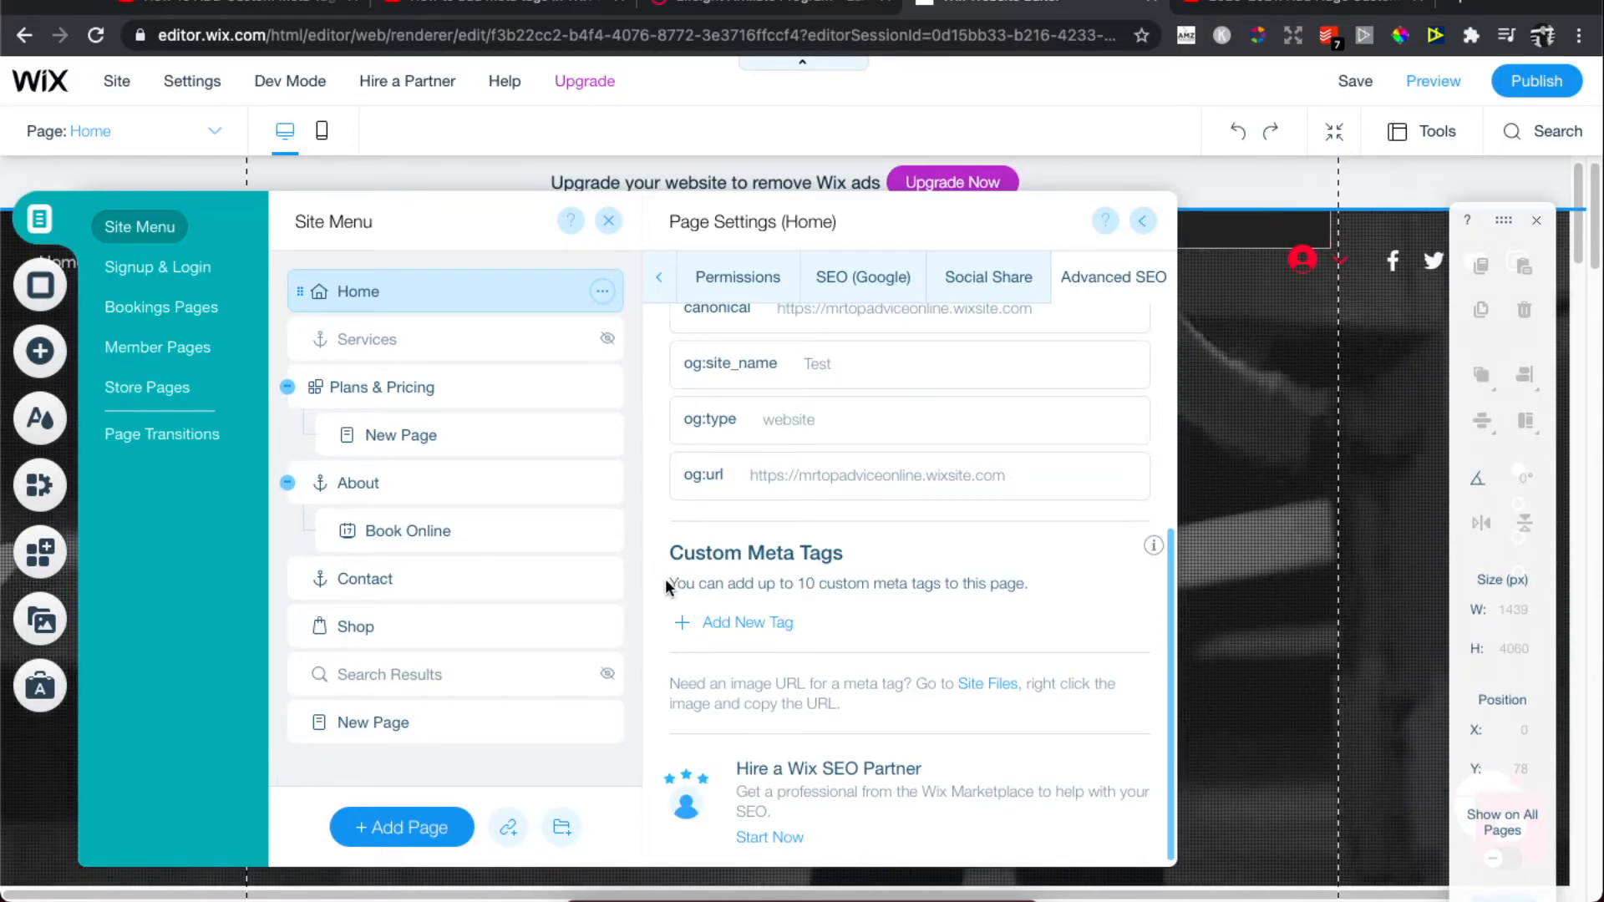
mouse_move(803, 595)
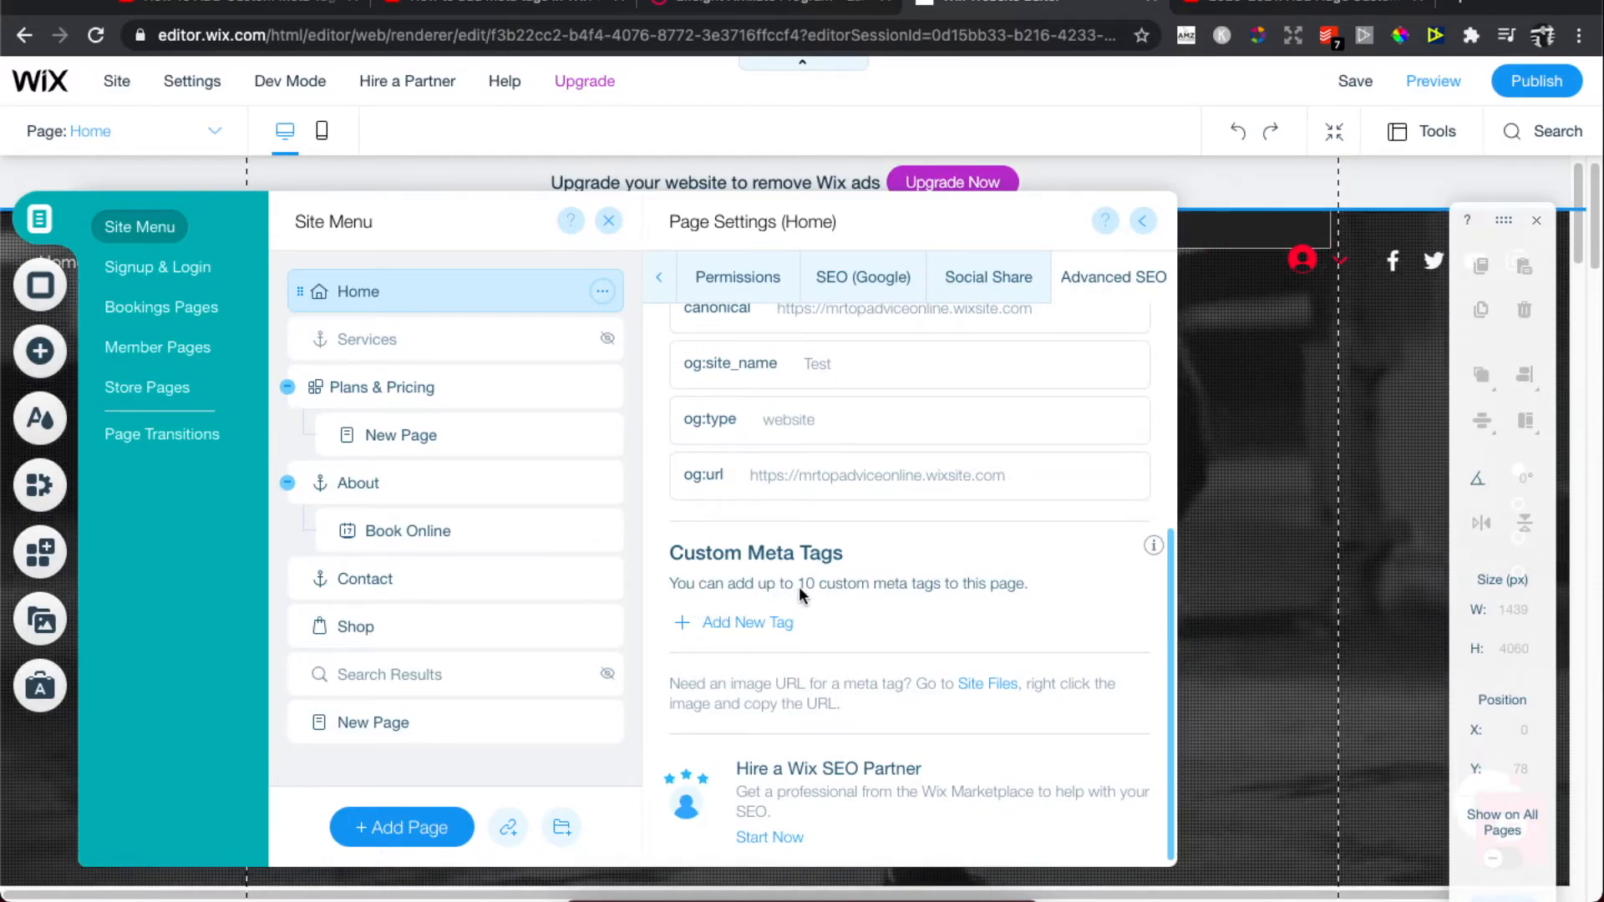
left_click(747, 623)
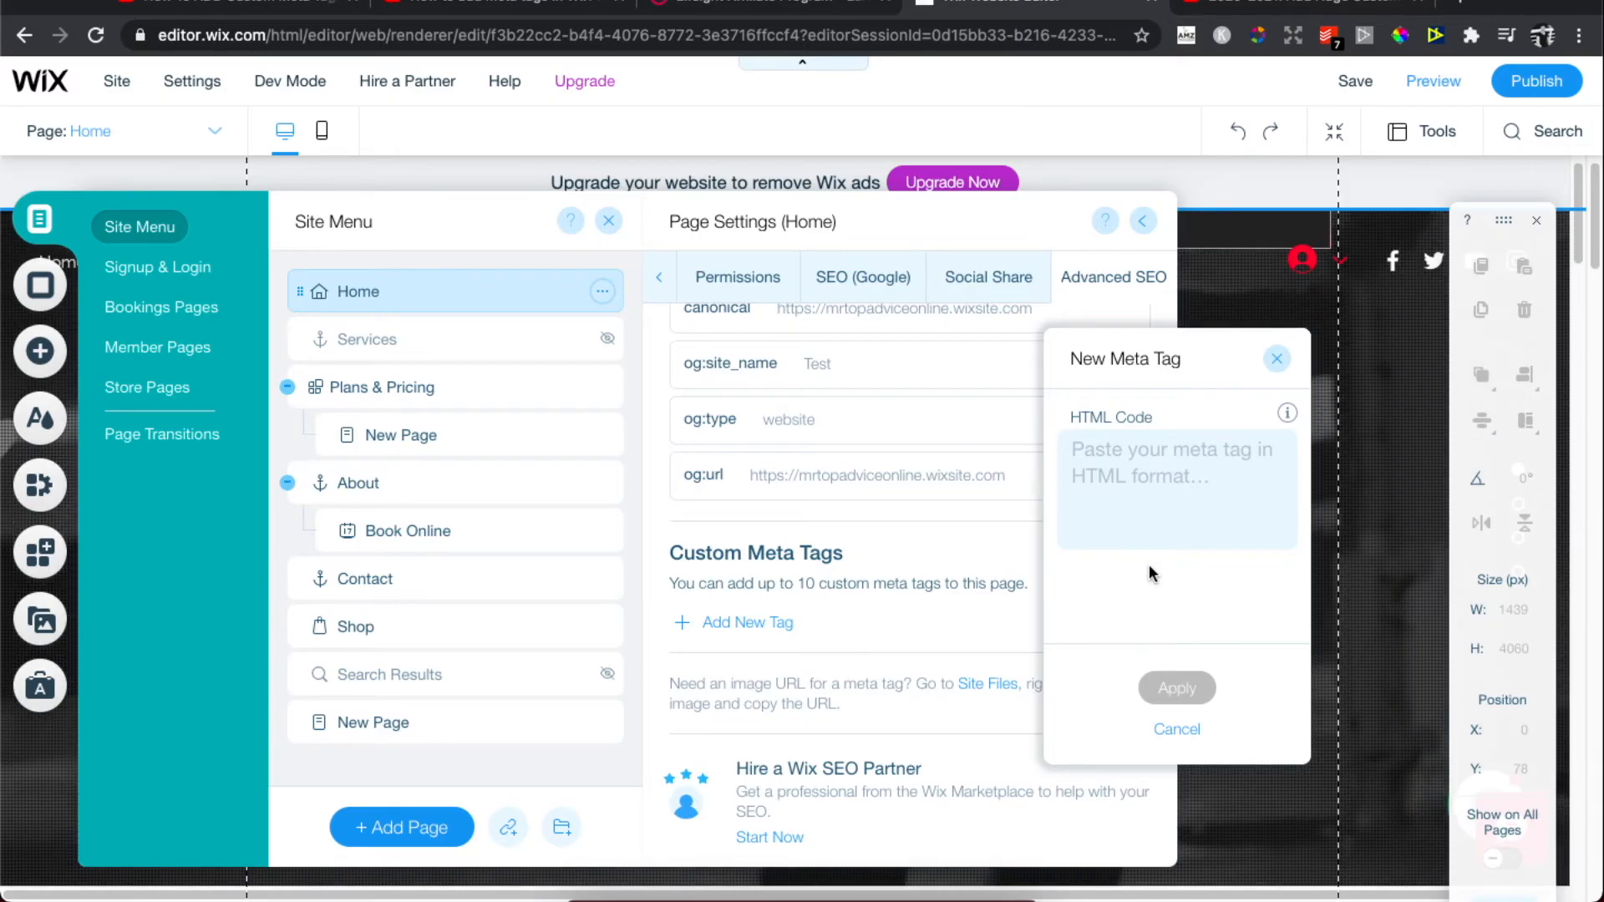
mouse_move(1113, 677)
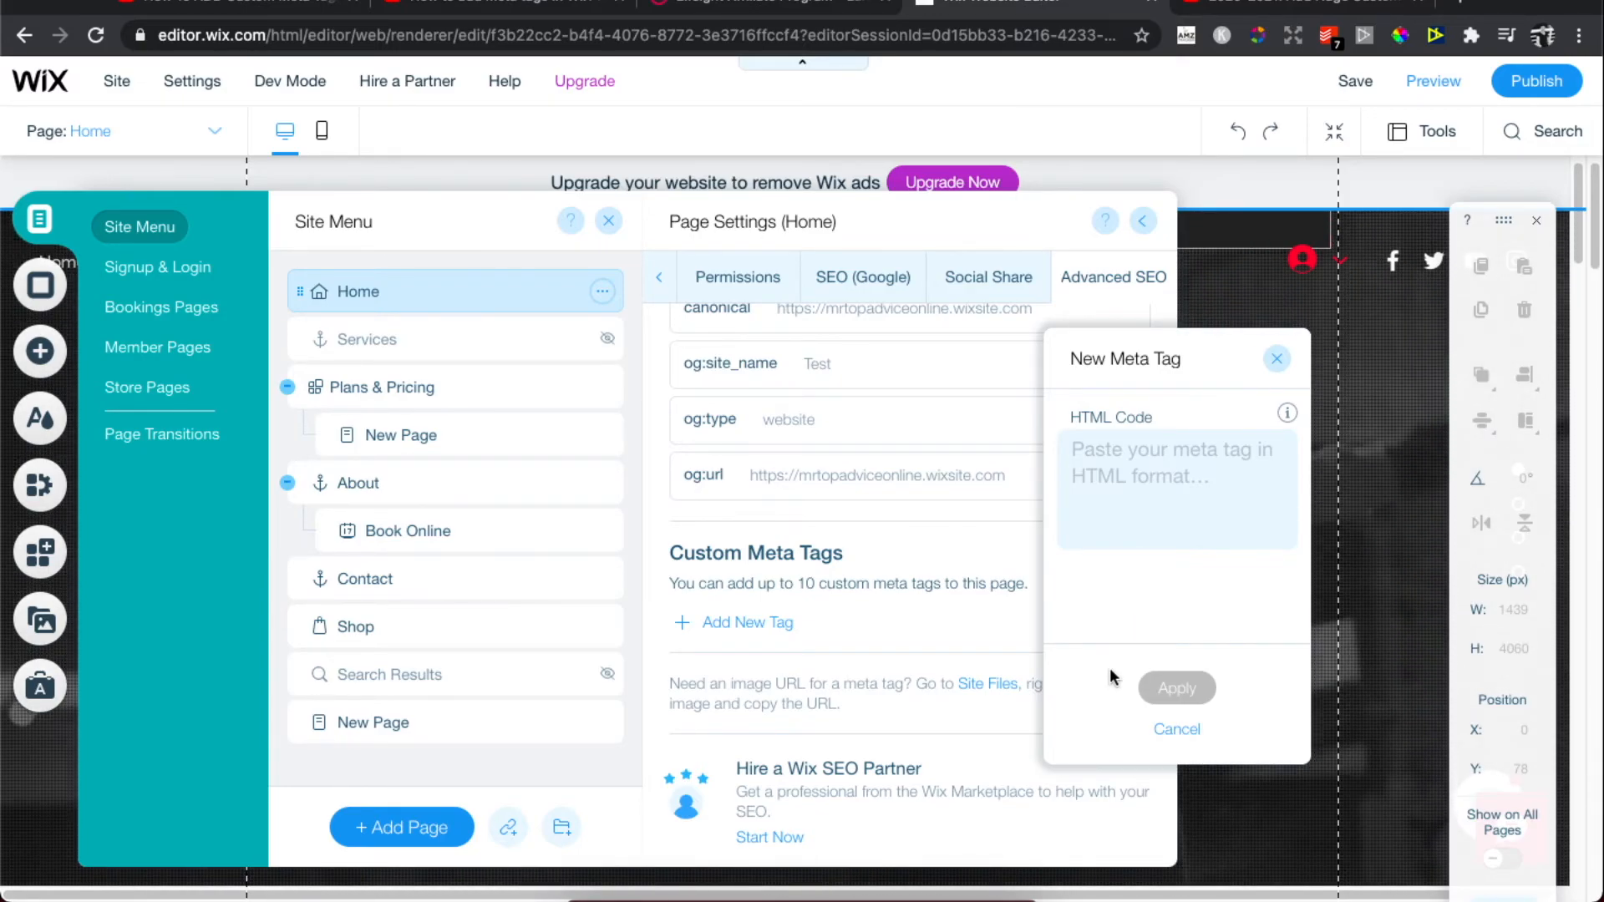